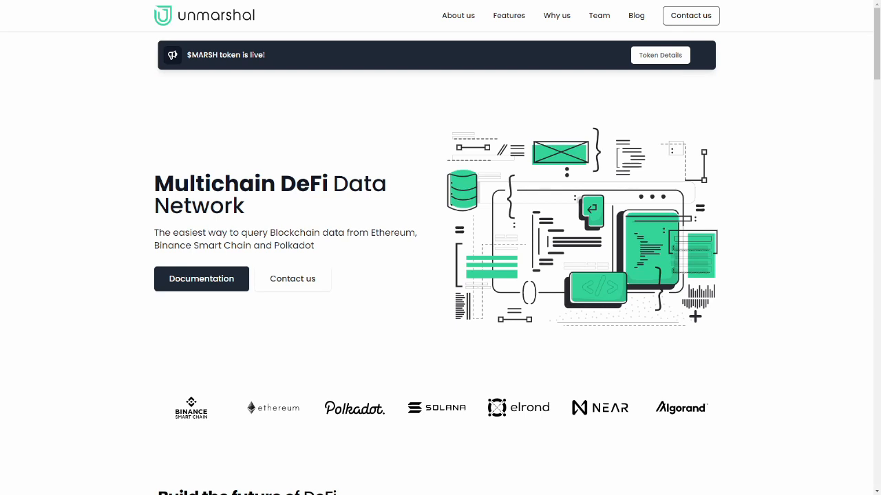
mouse_move(253, 415)
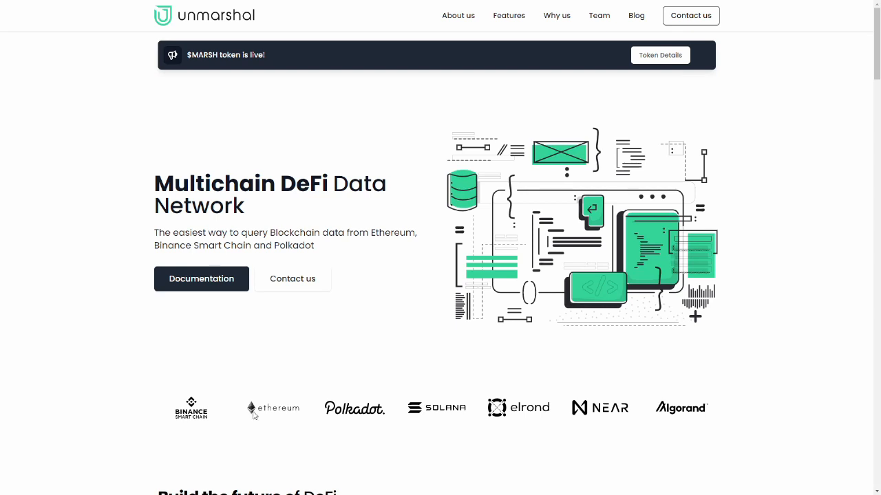
mouse_move(366, 416)
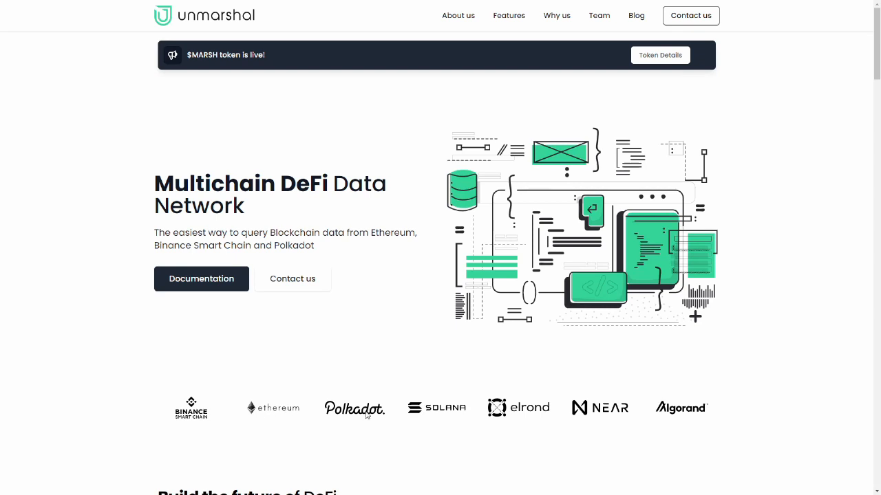
mouse_move(451, 414)
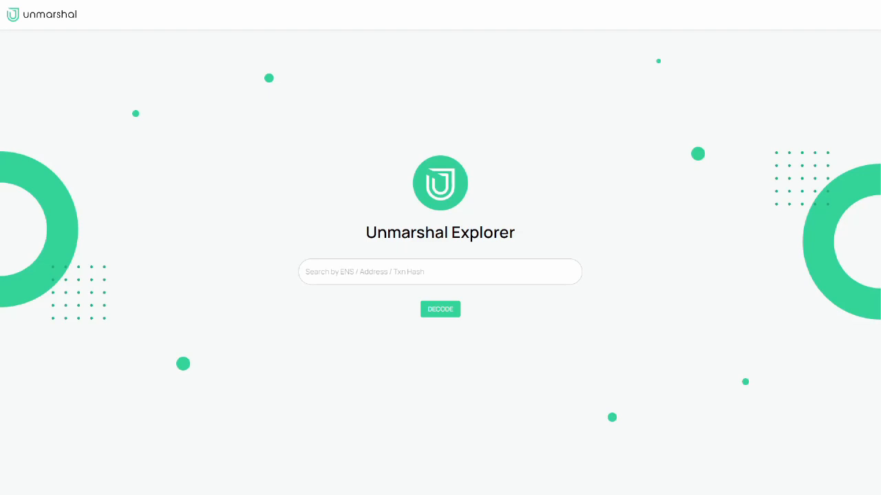
- Enter the wallet address 0xYourWallet into the explorer's search field
type("0")
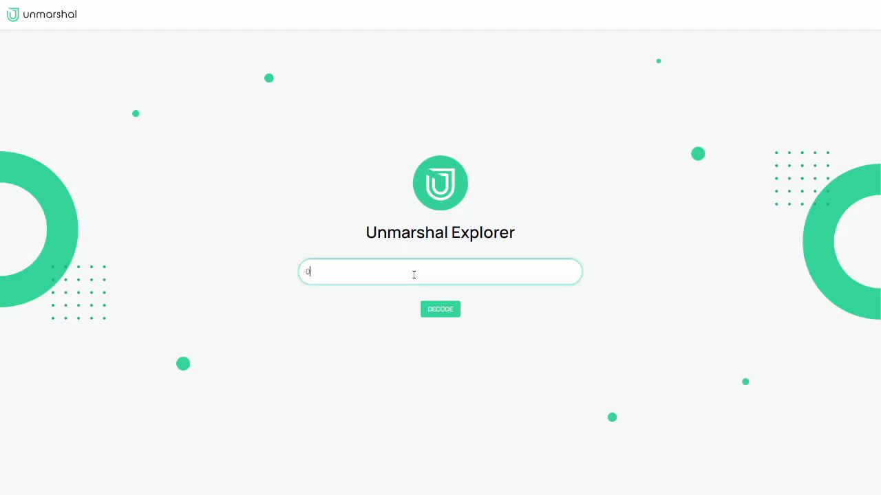
type("0xYour")
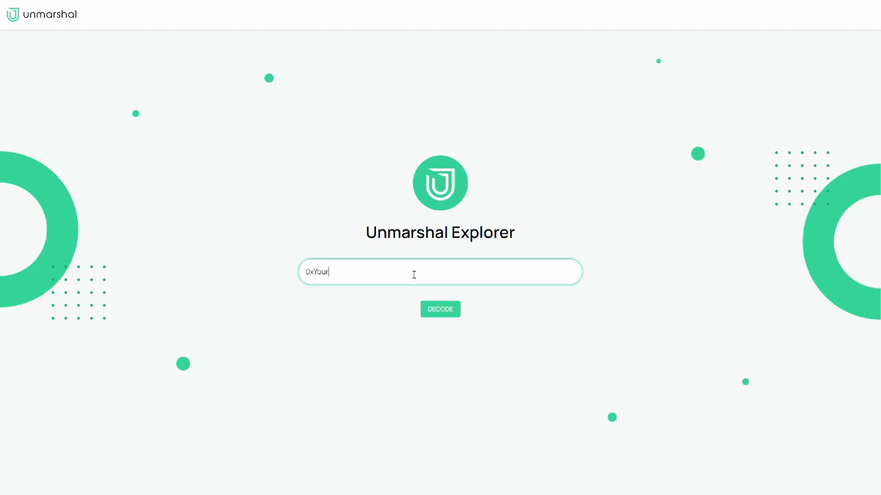
type("Wallet")
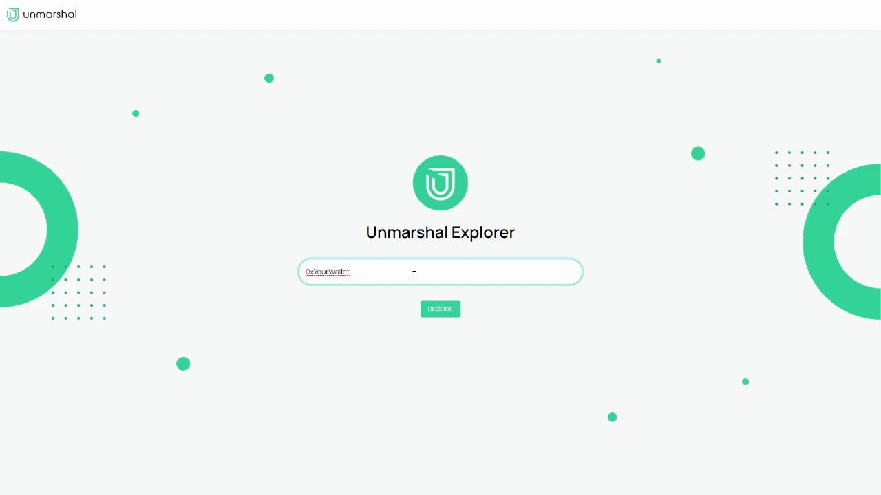
- Look up the wallet and compare BSC, Polygon and Ethereum balances, ending on Ethereum's $212.0212 total
left_click(440, 309)
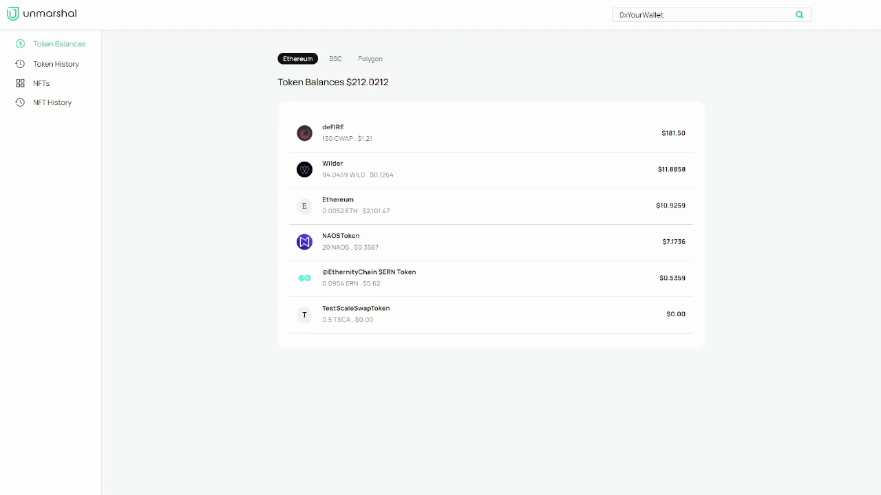
left_click(335, 58)
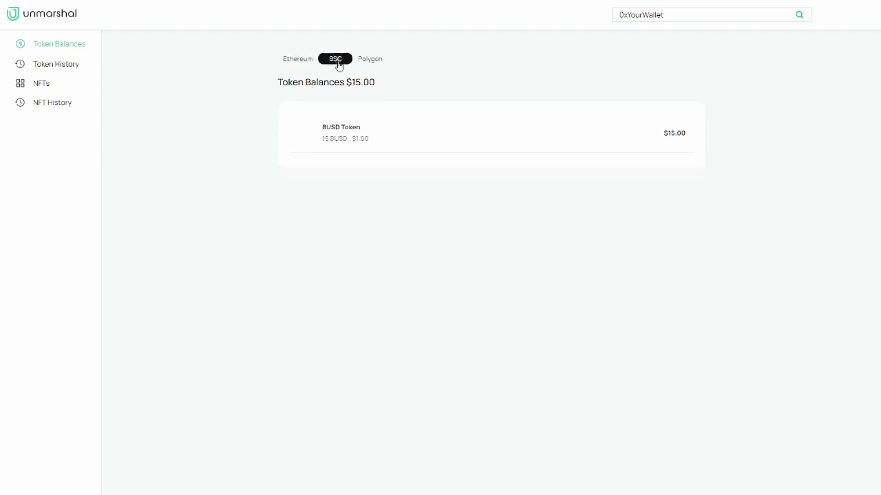
left_click(369, 58)
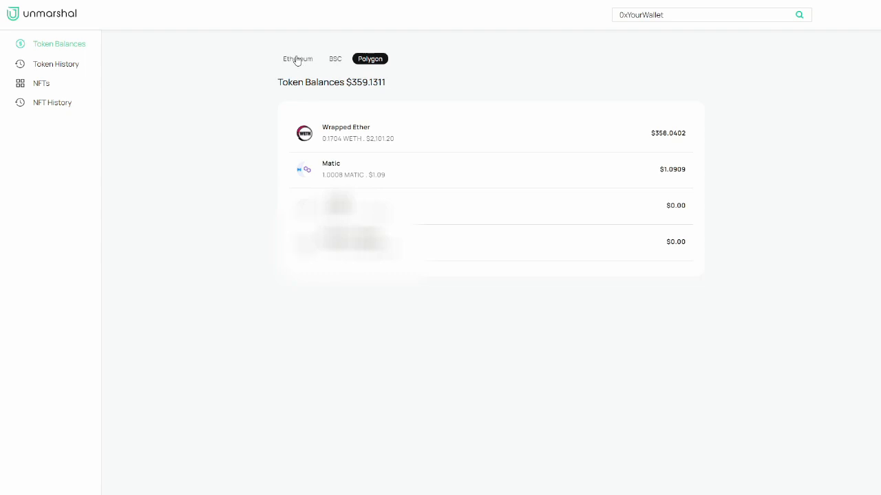
left_click(297, 58)
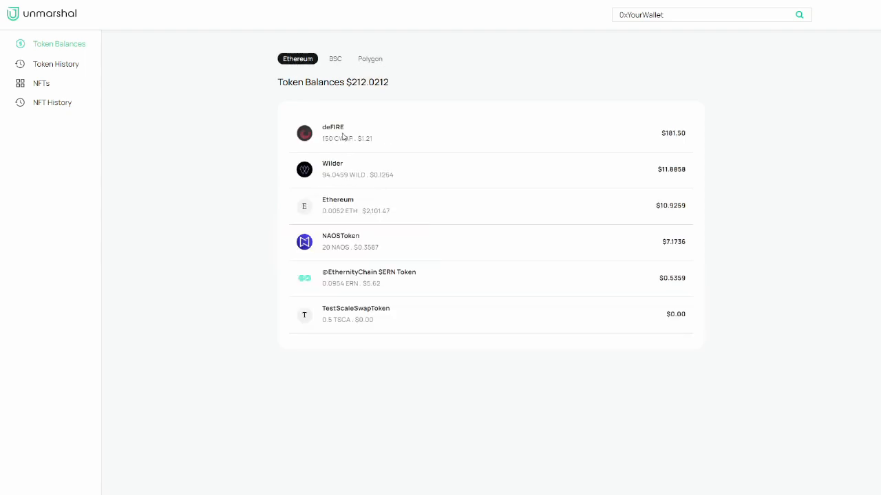
mouse_move(273, 84)
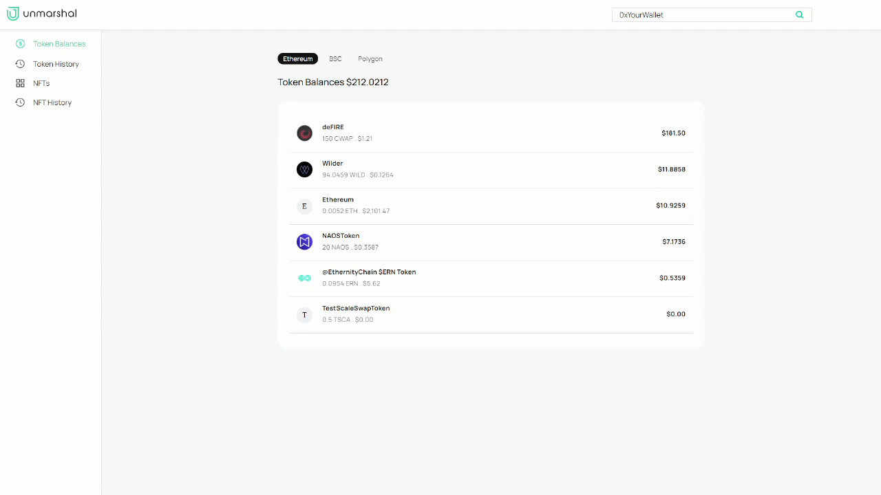
- View the wallet's transaction history, NFT assets and NFT history showing one token-2019 transfer
left_click(55, 63)
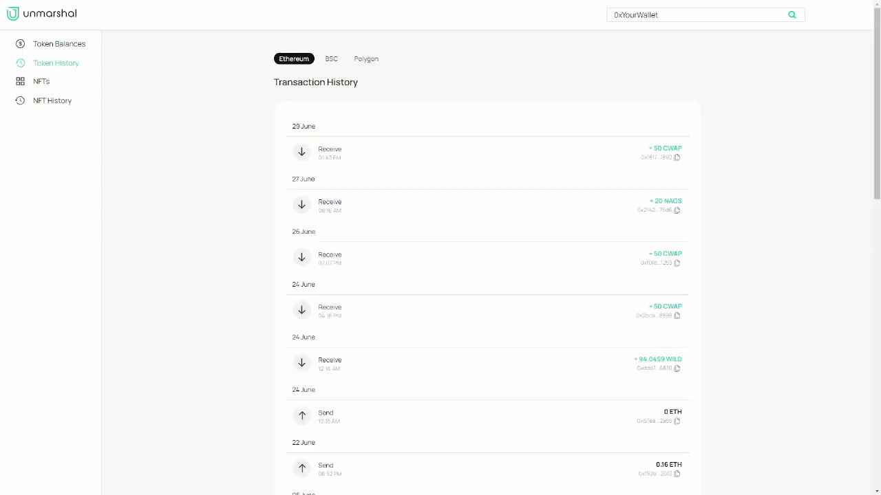
mouse_move(311, 96)
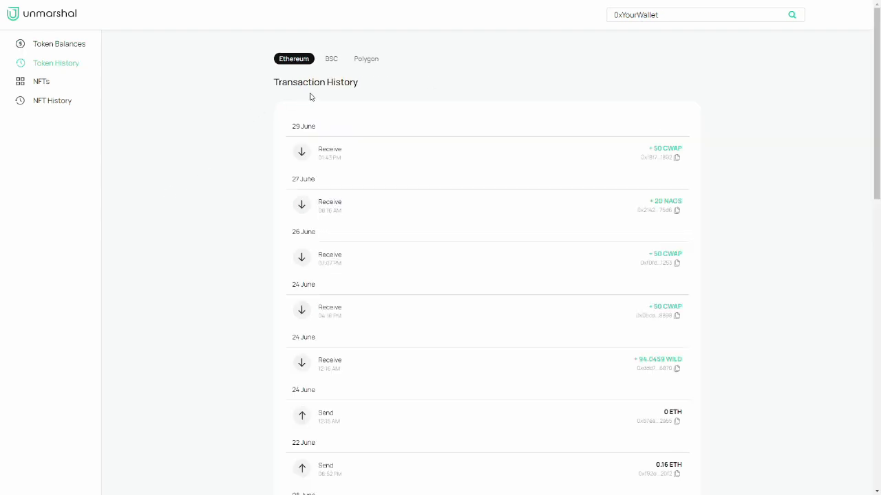
mouse_move(375, 58)
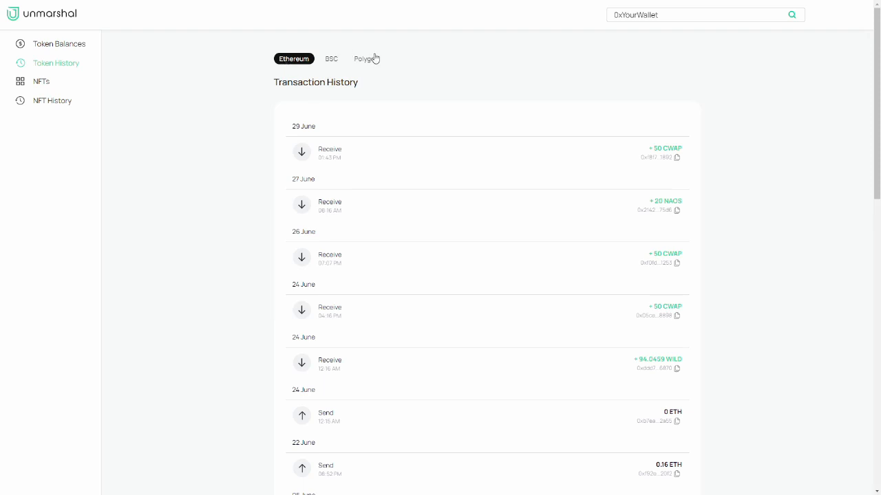
mouse_move(223, 118)
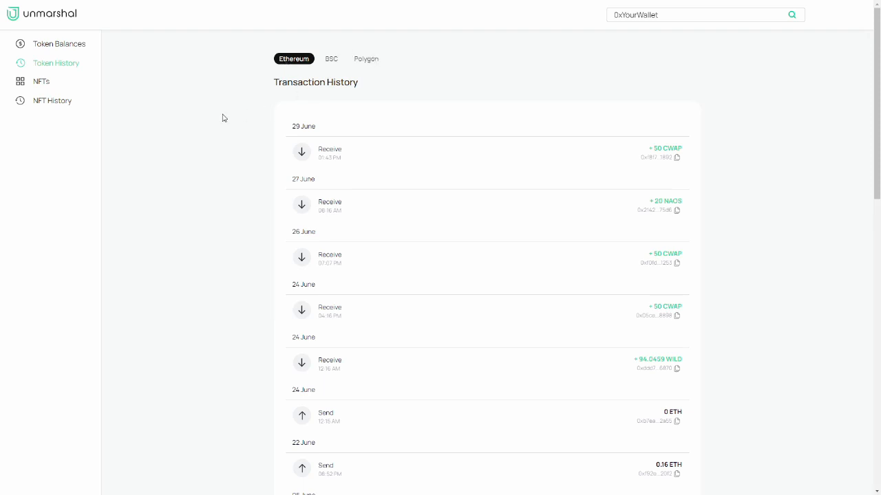
left_click(41, 84)
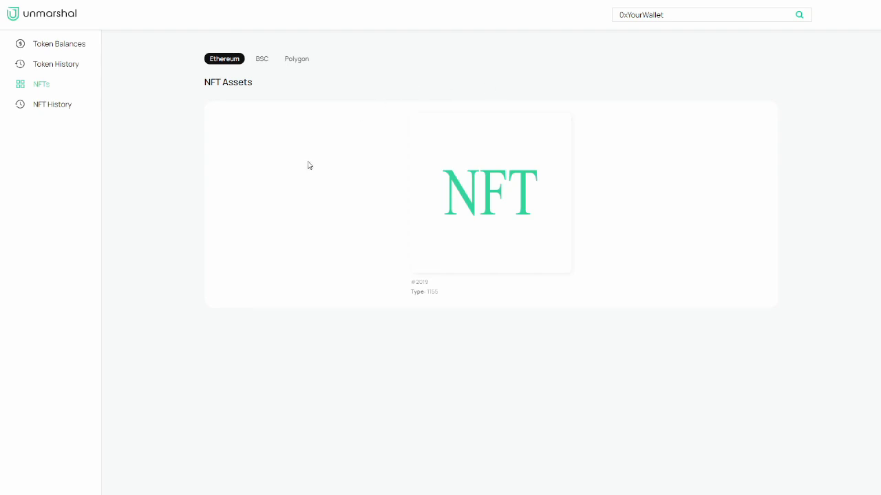
left_click(52, 102)
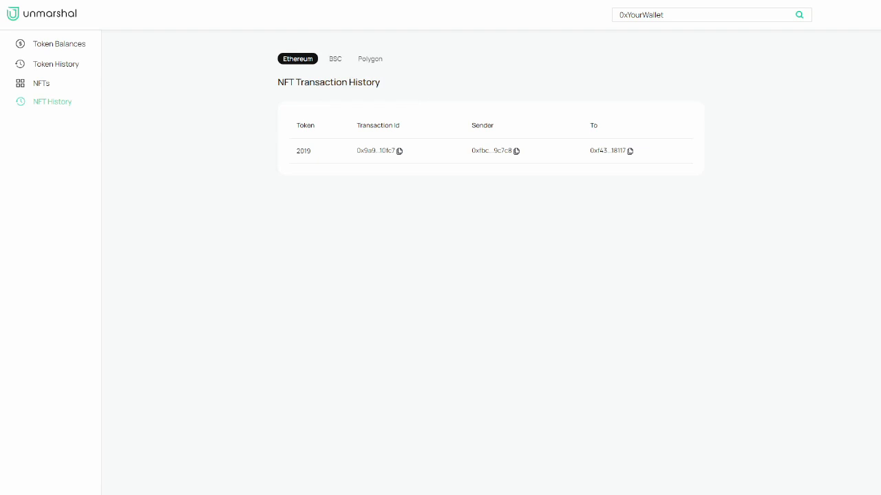
- Return to token balances and show Polygon holdings of $359.1311, highlighting the Wrapped Ether quantity
left_click(59, 43)
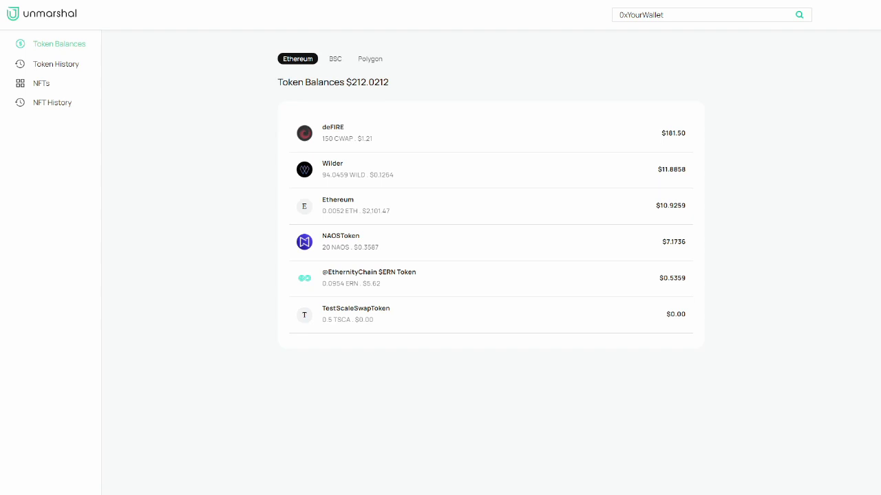
left_click(369, 58)
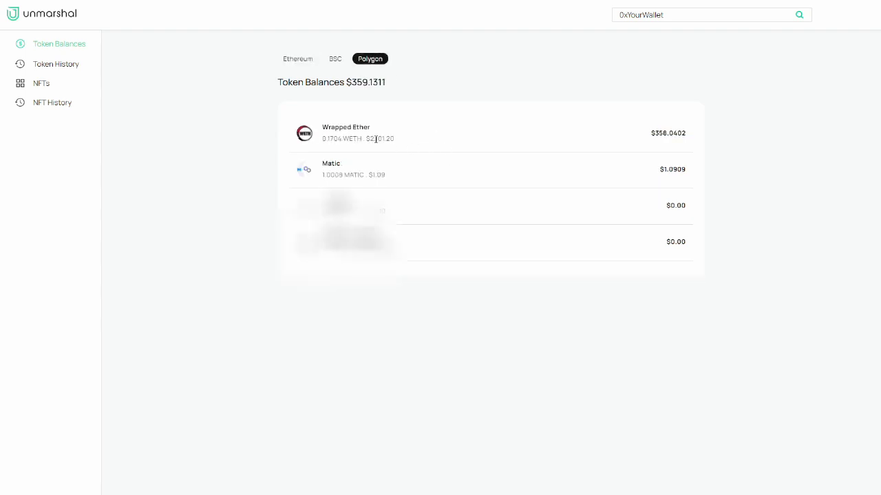
double_click(337, 138)
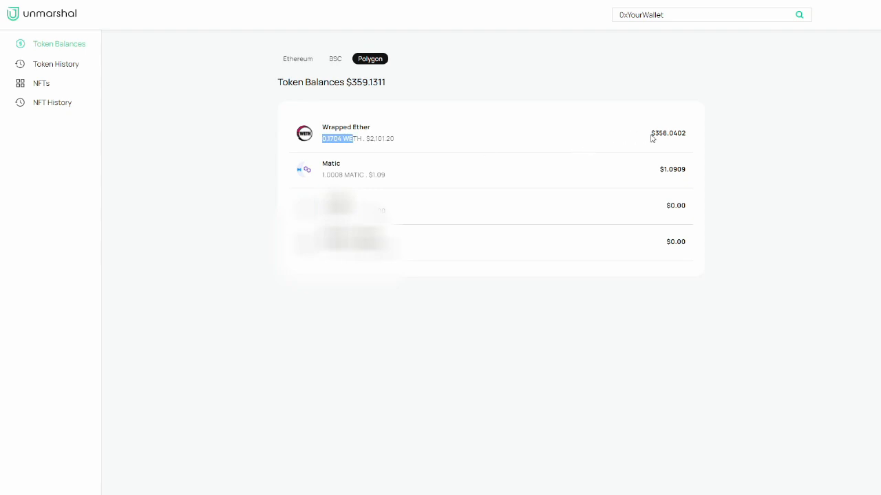